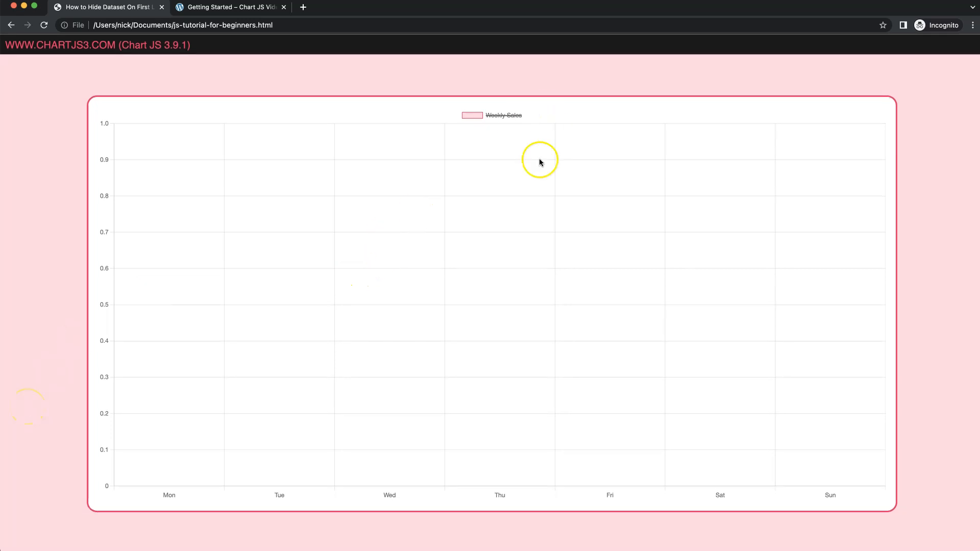
pyautogui.moveTo(298, 378)
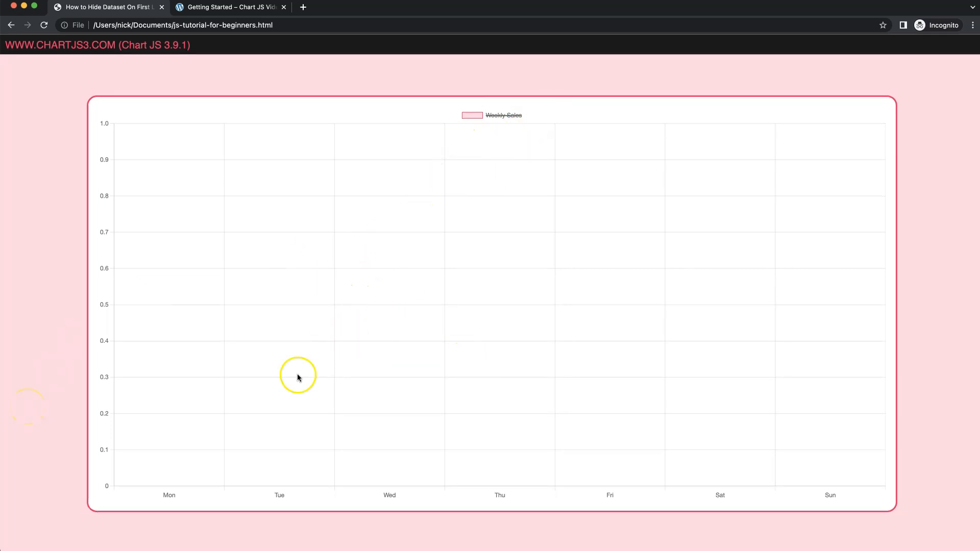
pyautogui.moveTo(423, 292)
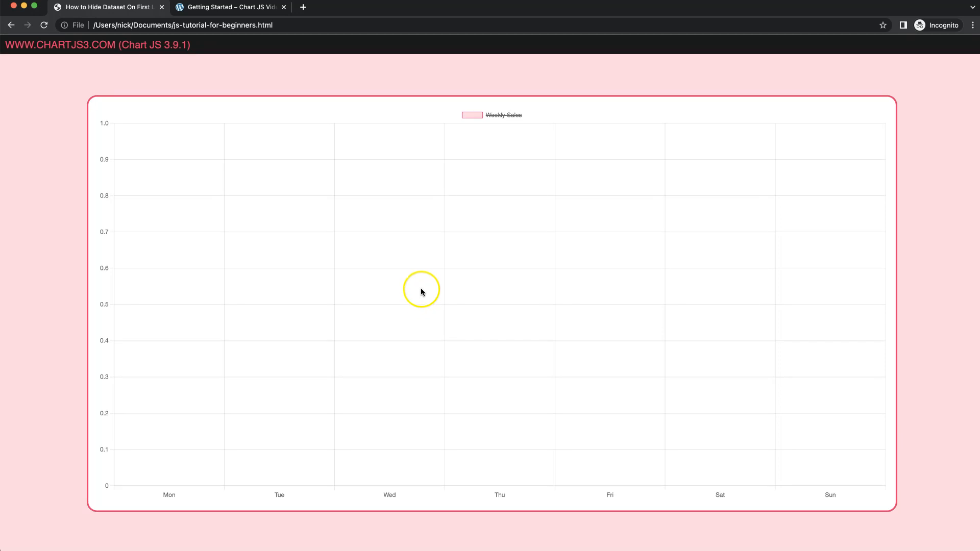
# - Toggle the Weekly Sales bars via the legend, then reload the tutorial page showing only the heading
pyautogui.click(502, 115)
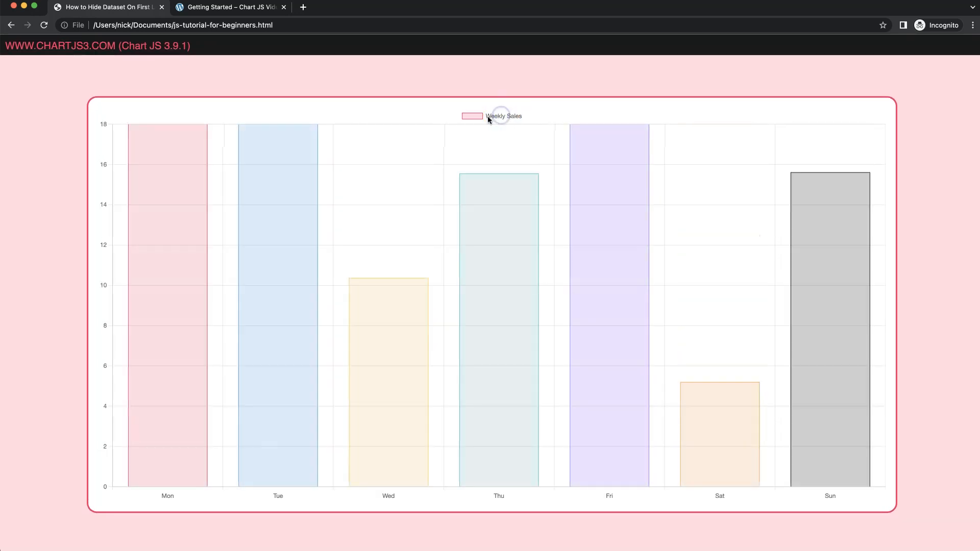
pyautogui.click(504, 115)
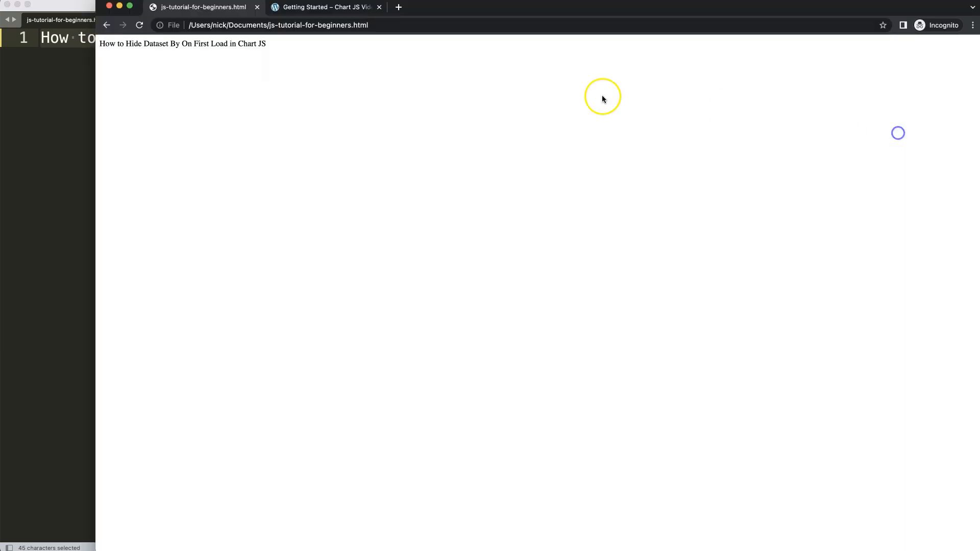
# - Bring up the 'Getting Started with Chart JS' starter code block on chartjs3.com
pyautogui.click(325, 6)
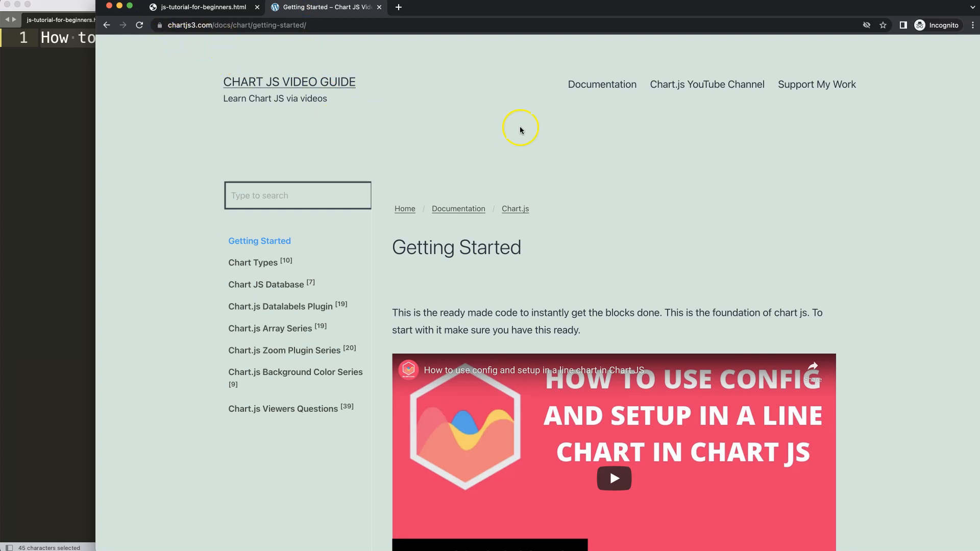
pyautogui.scroll(-3)
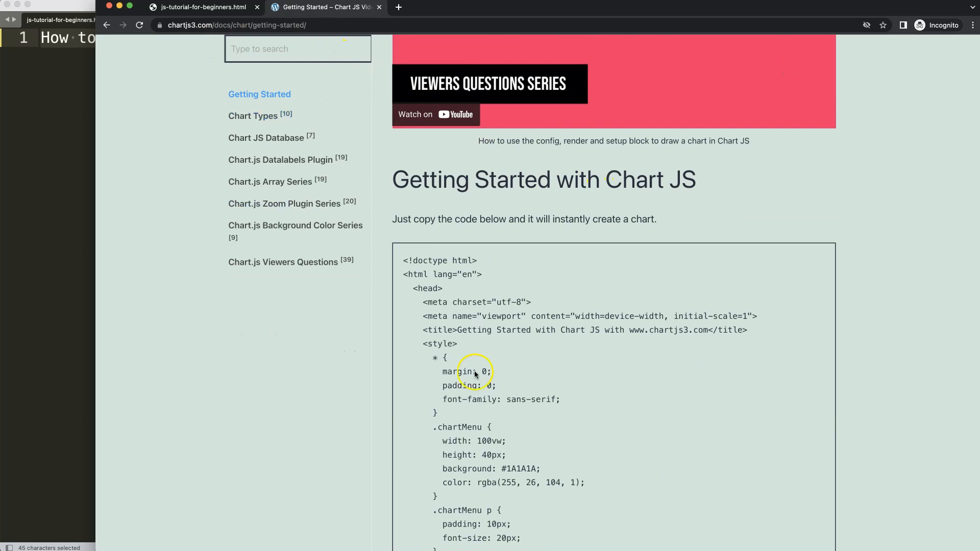
pyautogui.scroll(-3)
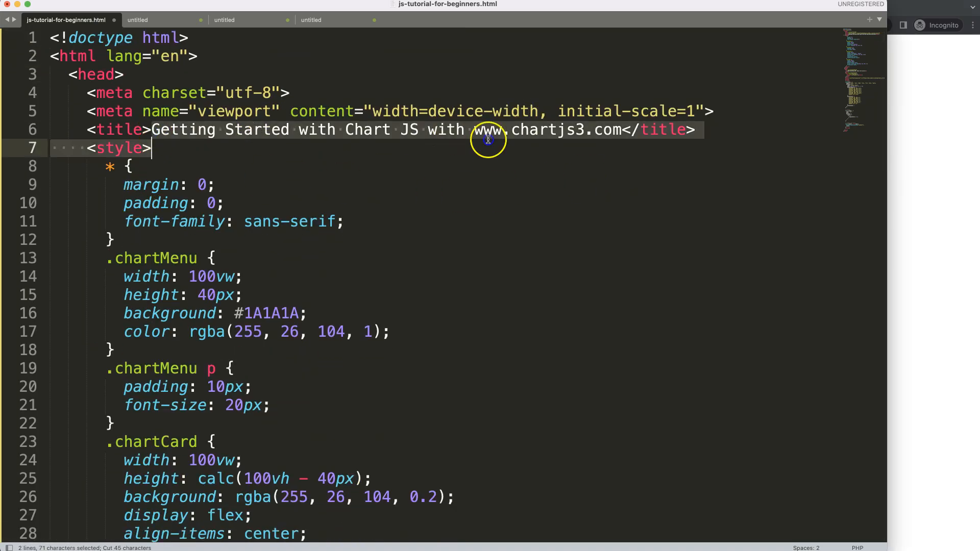
# - Retitle the pasted starter page 'How to Hide Dataset On First Load in Chart JS'
pyautogui.write('How to Hide Dataset On First Load in Chart JS')
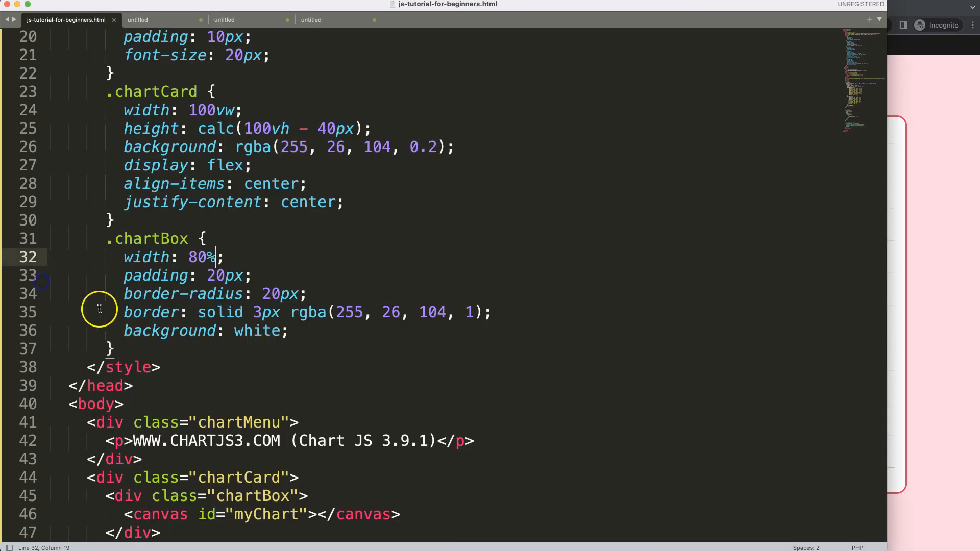
# - Add hidden: true to the Weekly Sales dataset below borderWidth: 1 and save
pyautogui.scroll(-3)
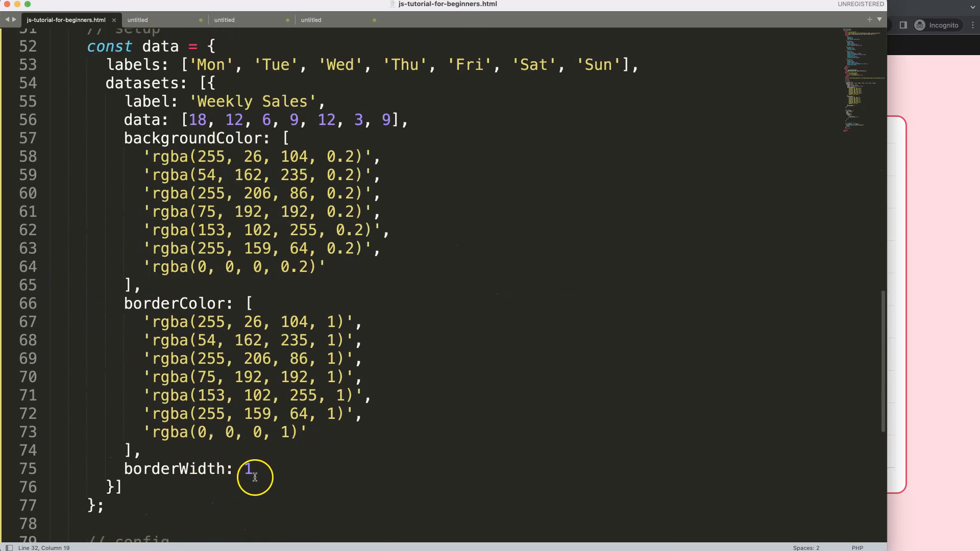
pyautogui.write('hidd')
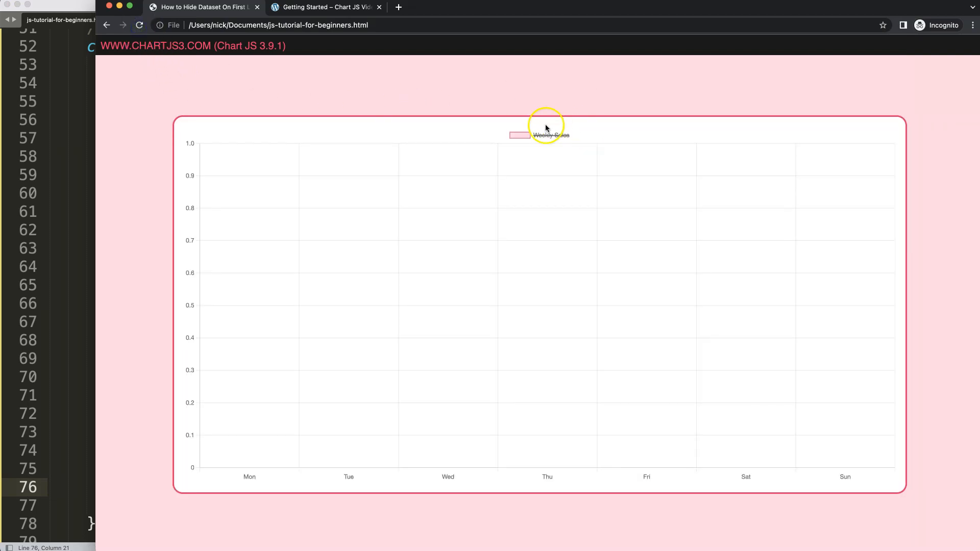
# - Show then hide the Weekly Sales bars on the reloaded chart, then bring the YouTube show/hide video forward
pyautogui.click(550, 135)
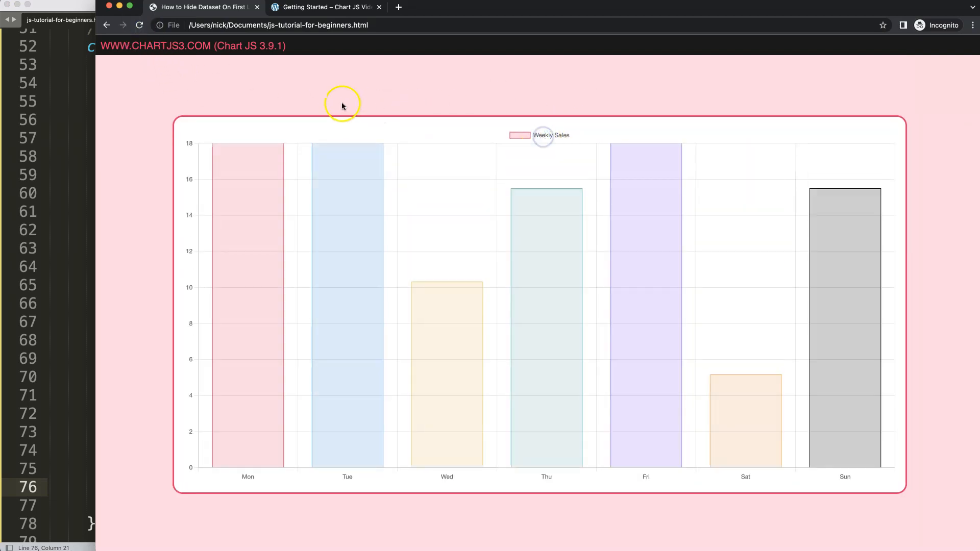
pyautogui.click(550, 135)
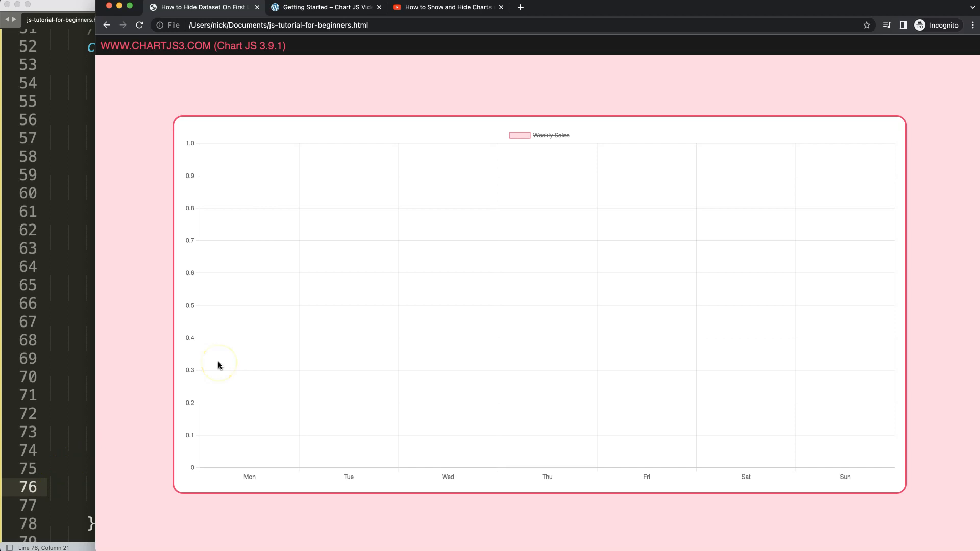
pyautogui.click(443, 8)
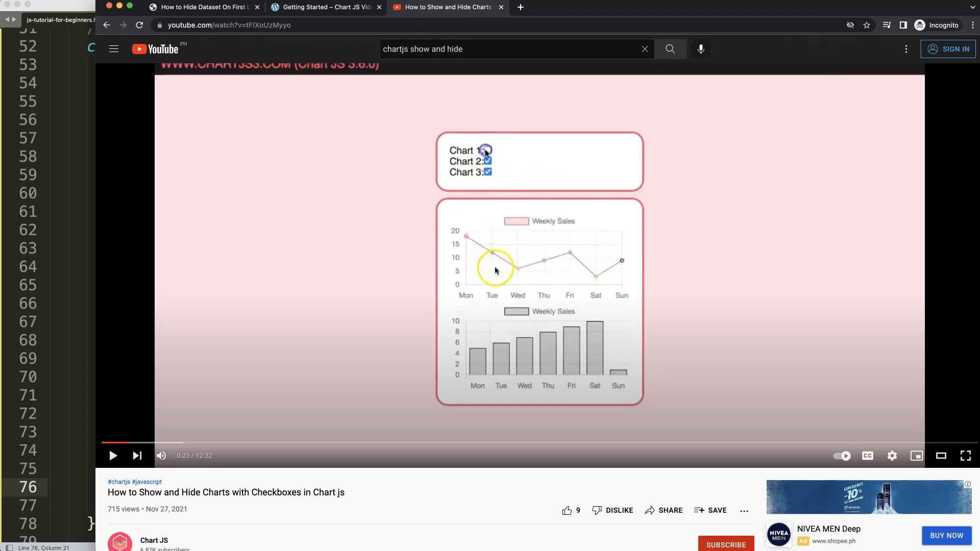
pyautogui.moveTo(194, 496)
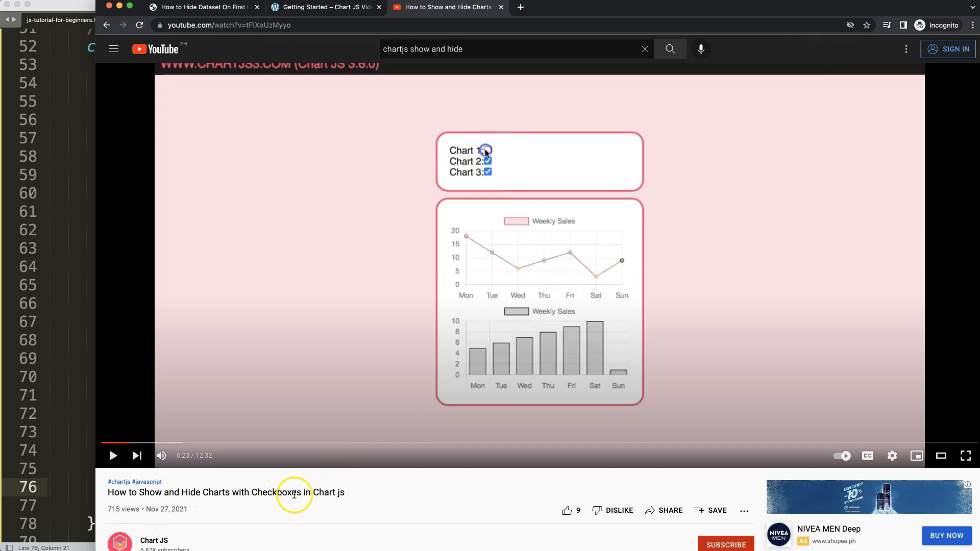
pyautogui.moveTo(149, 541)
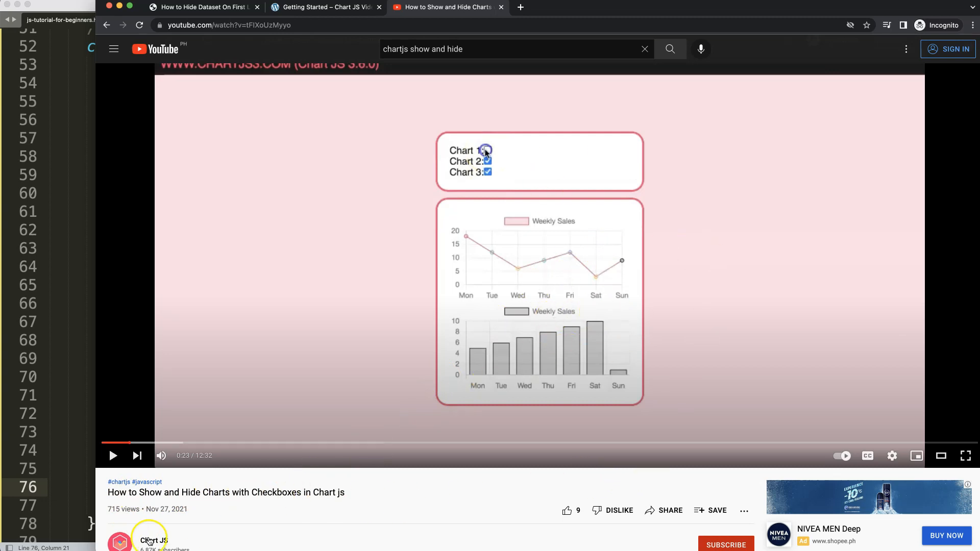